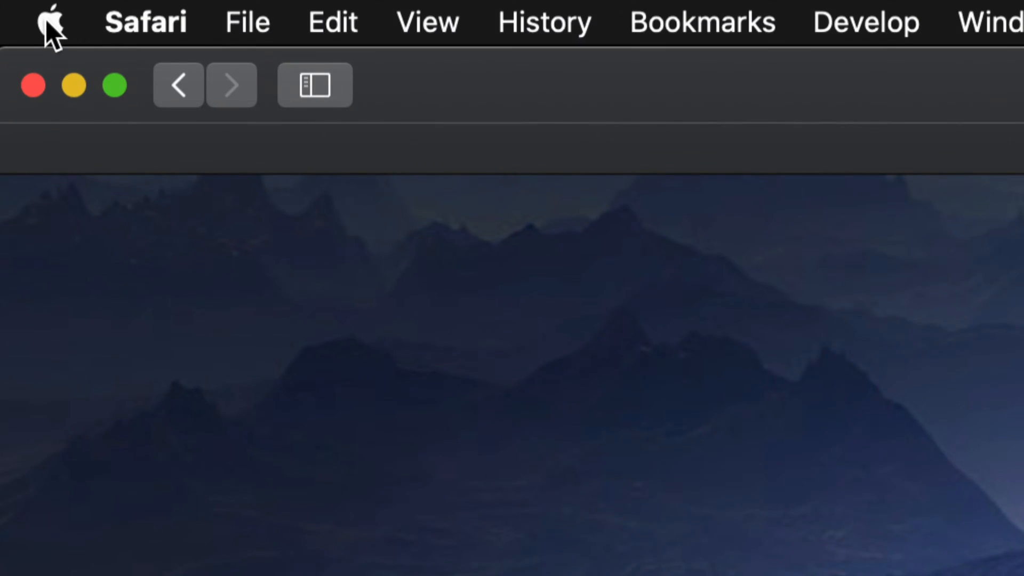
# Open the Apple menu to see the App Store's 9 pending updates.
pyautogui.click(49, 21)
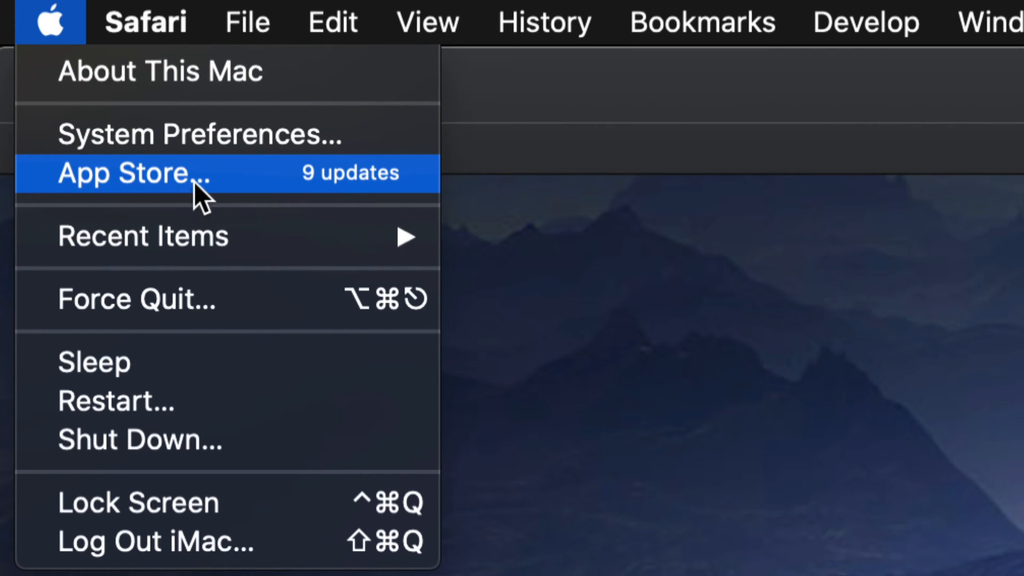
pyautogui.moveTo(235, 195)
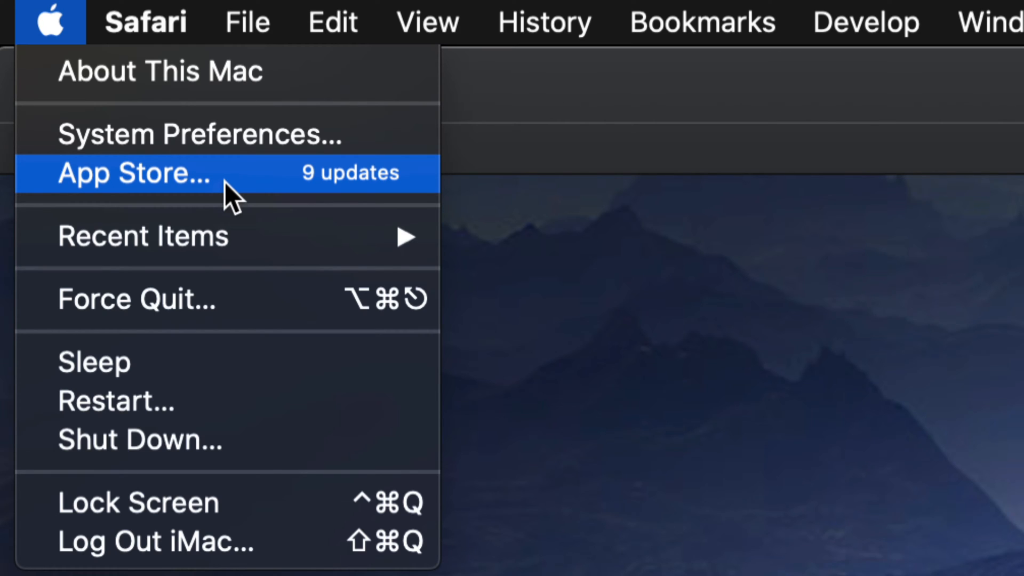
pyautogui.moveTo(124, 137)
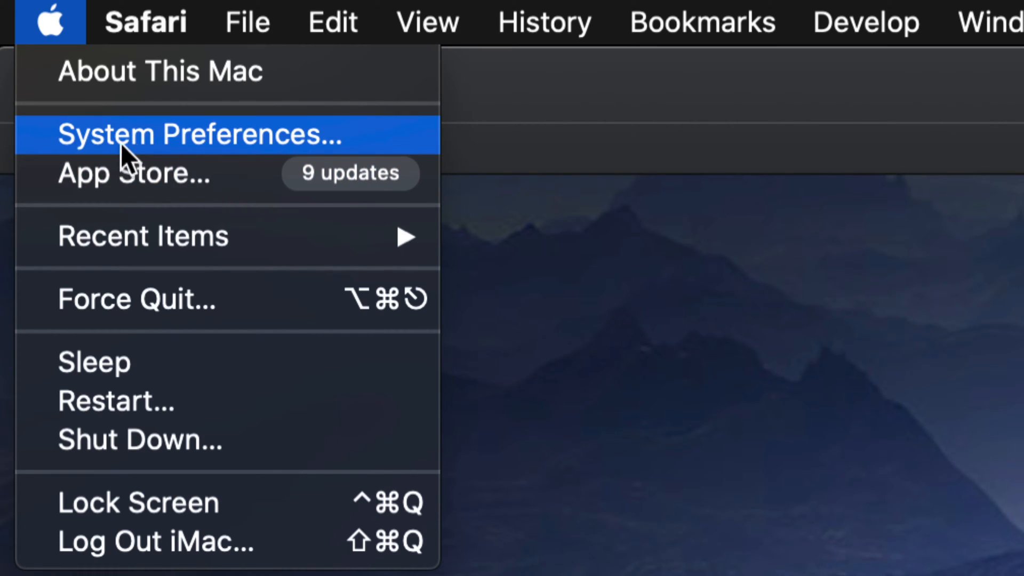
pyautogui.moveTo(155, 150)
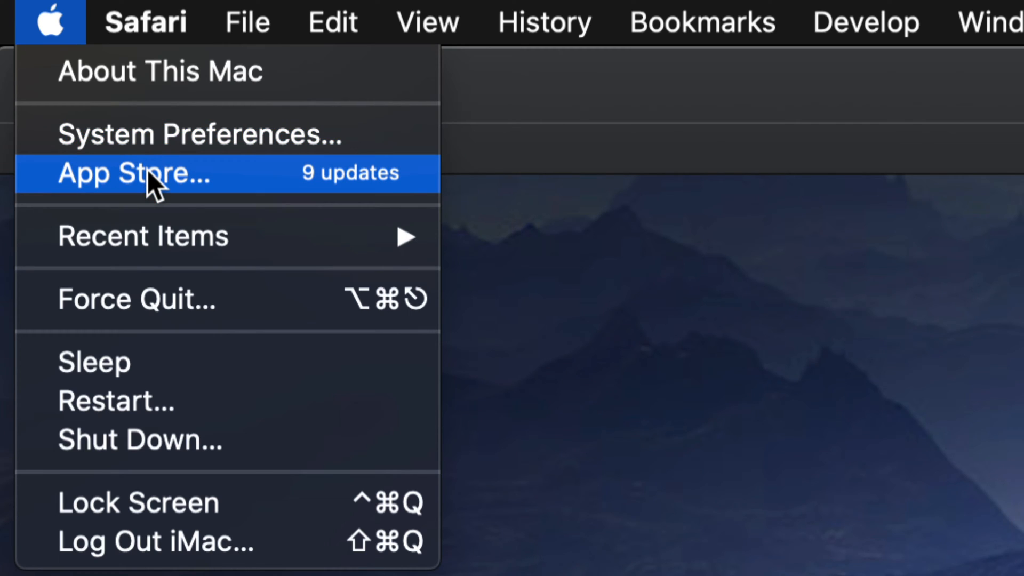
pyautogui.moveTo(180, 198)
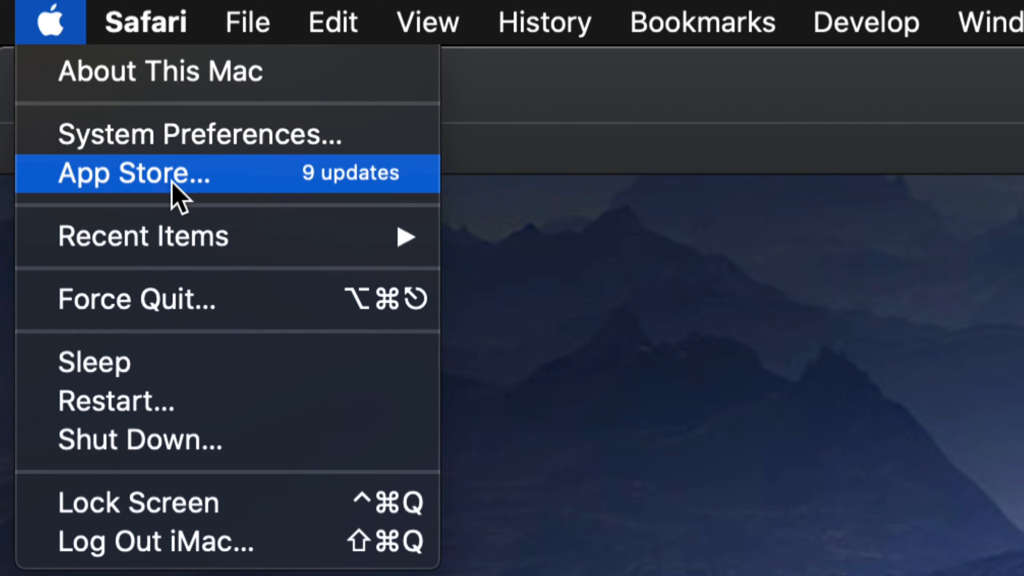
# Open the App Store from the Apple menu, landing on its Updates page.
pyautogui.click(135, 173)
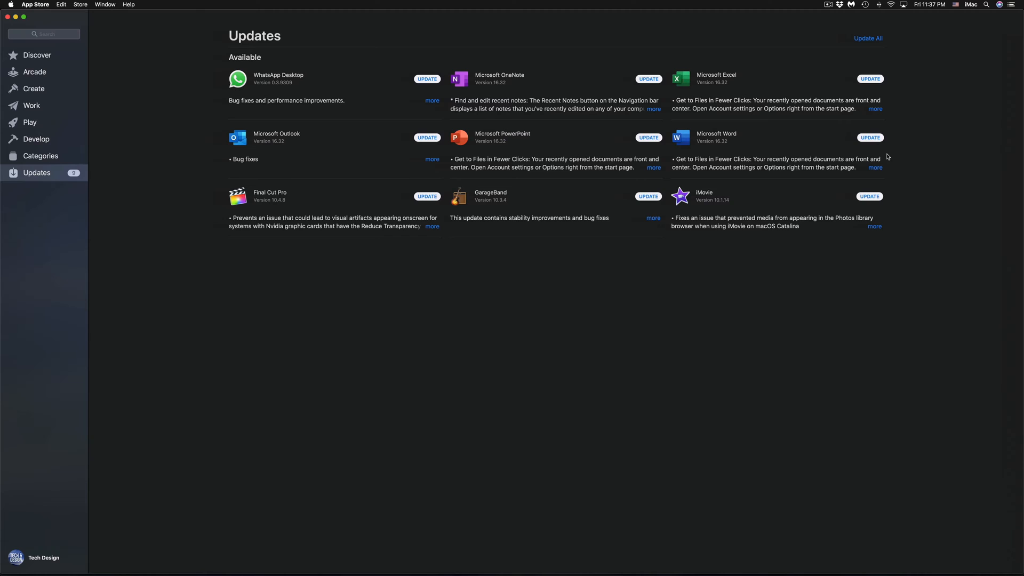
pyautogui.moveTo(390, 133)
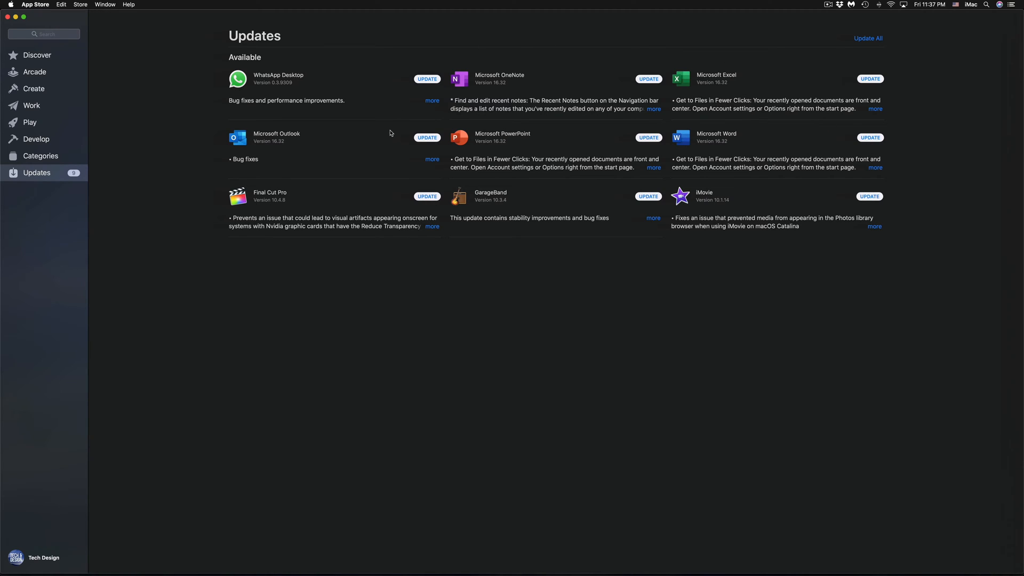
pyautogui.moveTo(20, 180)
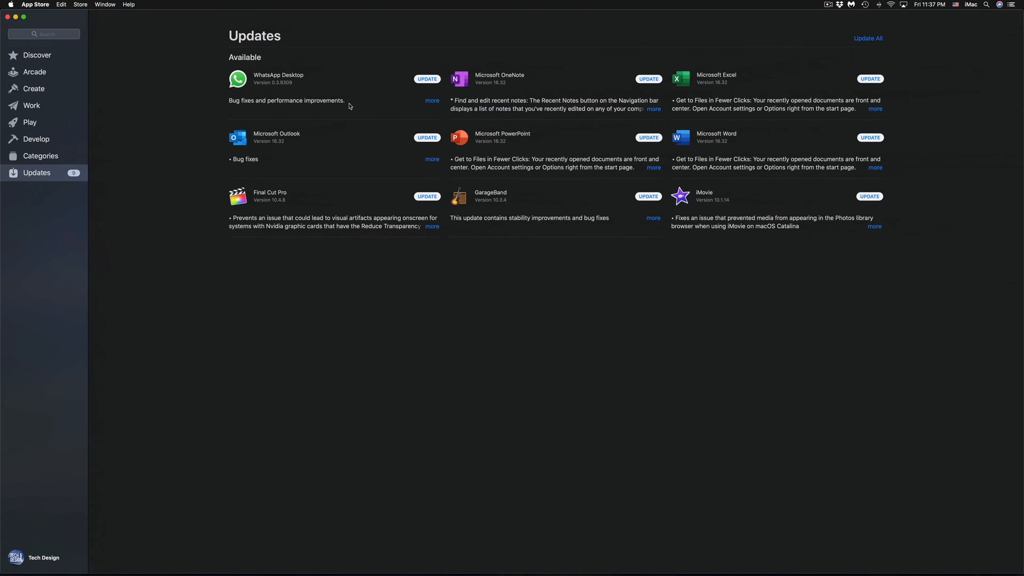
pyautogui.moveTo(528, 120)
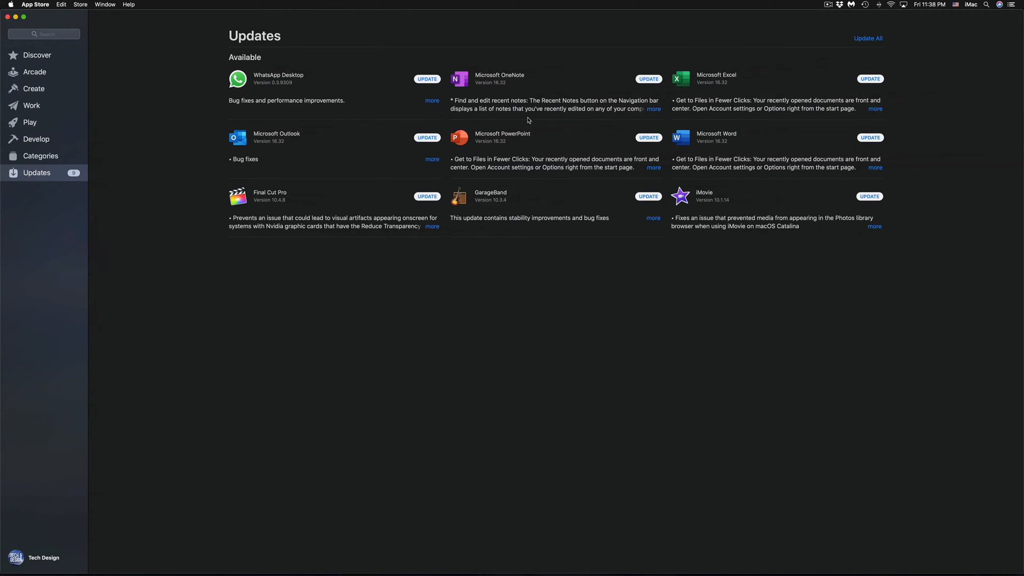
pyautogui.moveTo(775, 155)
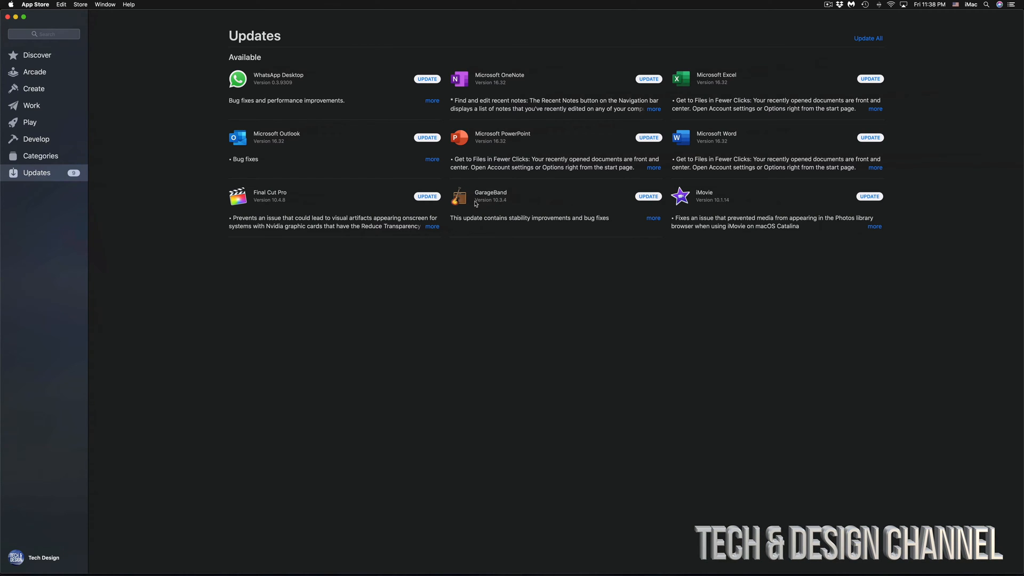
pyautogui.moveTo(279, 79)
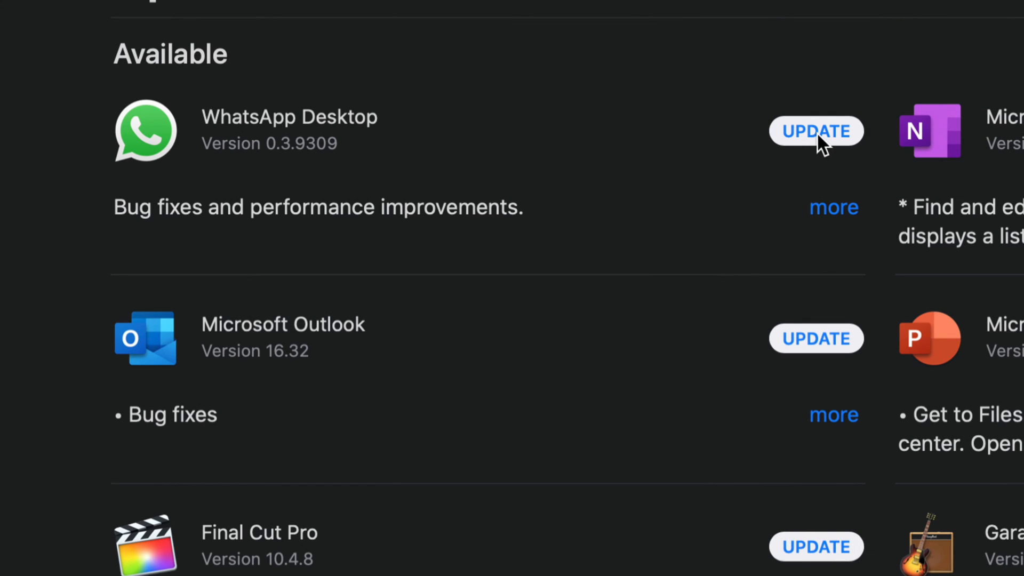
pyautogui.moveTo(902, 140)
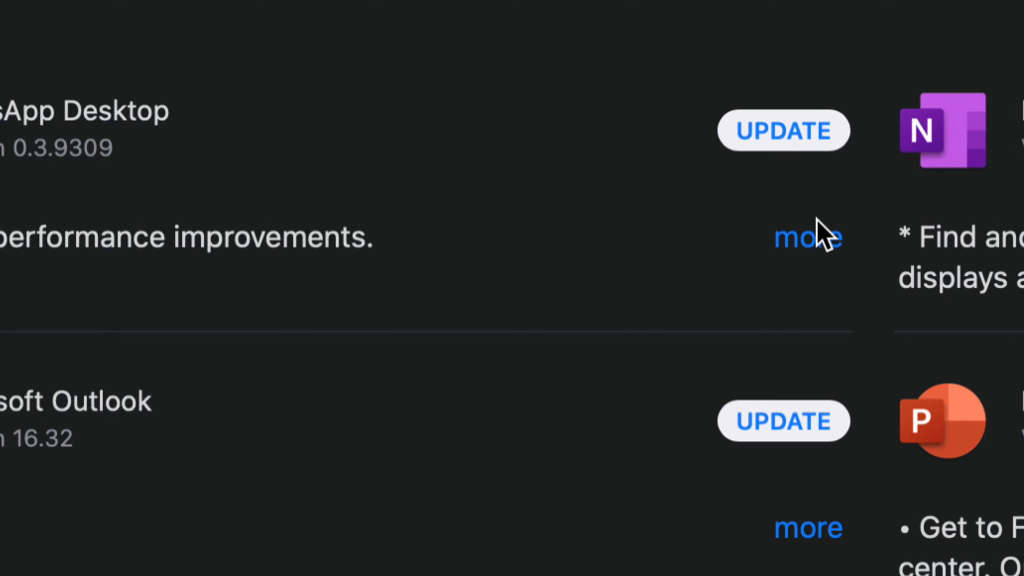
pyautogui.moveTo(817, 259)
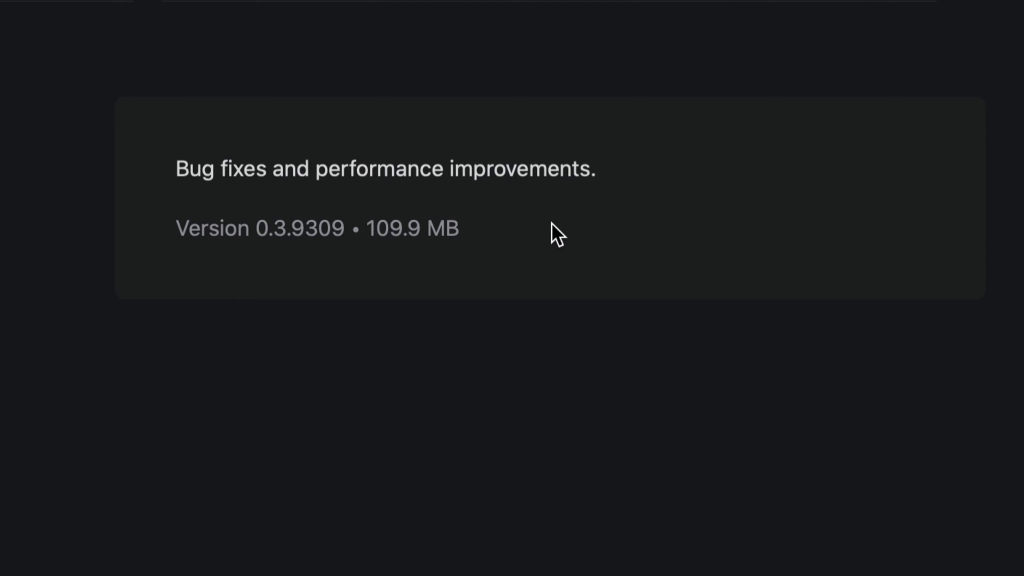
pyautogui.moveTo(286, 208)
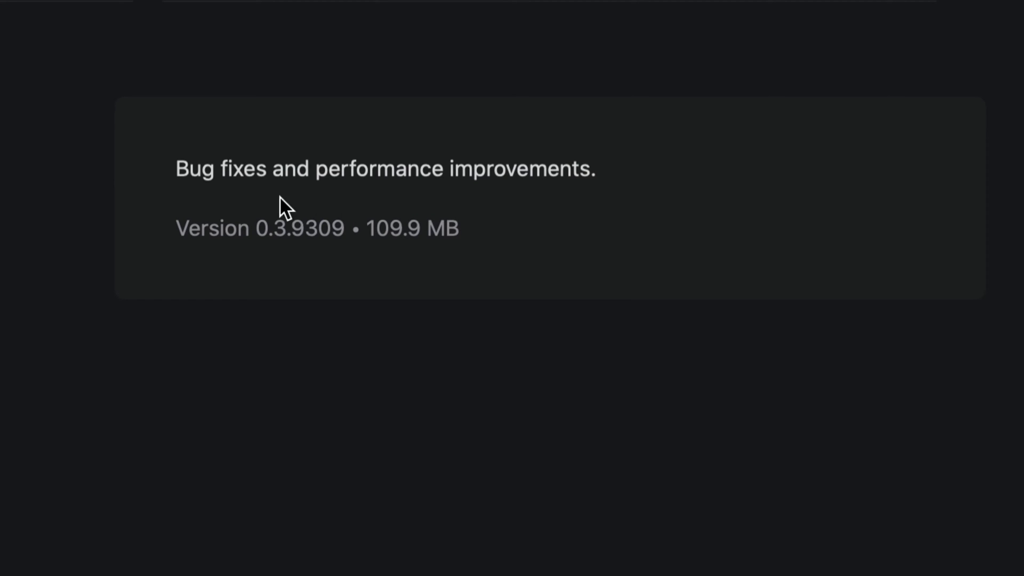
pyautogui.moveTo(603, 230)
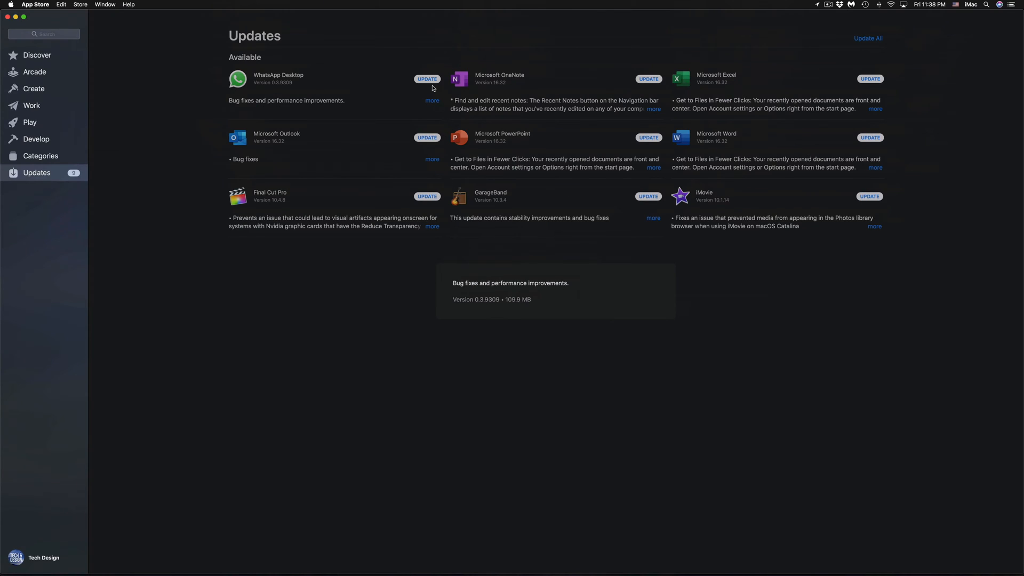
# Update WhatsApp Desktop, then scroll to find it under Updated Recently.
pyautogui.click(428, 78)
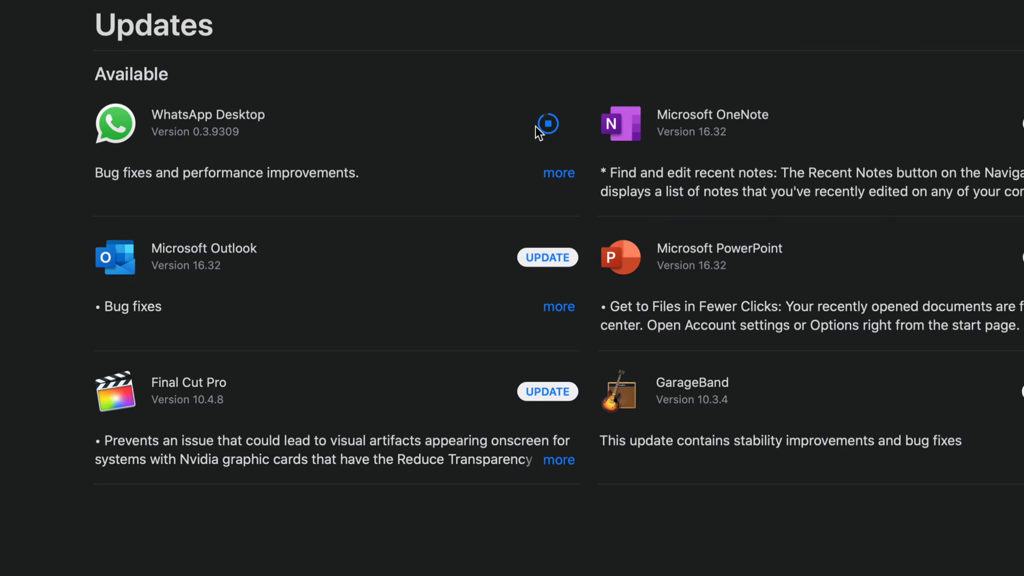
pyautogui.click(547, 124)
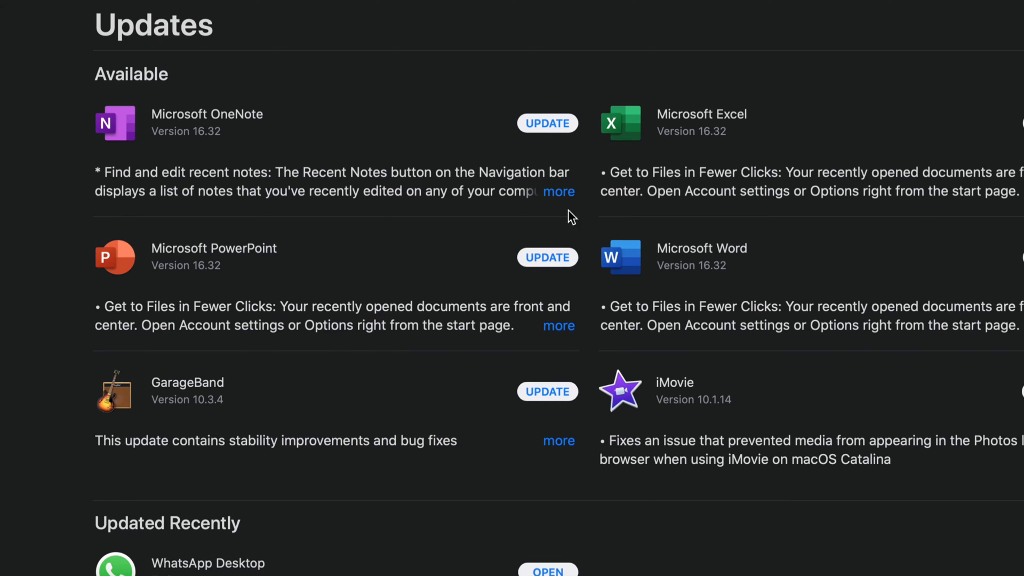
pyautogui.scroll(-3)
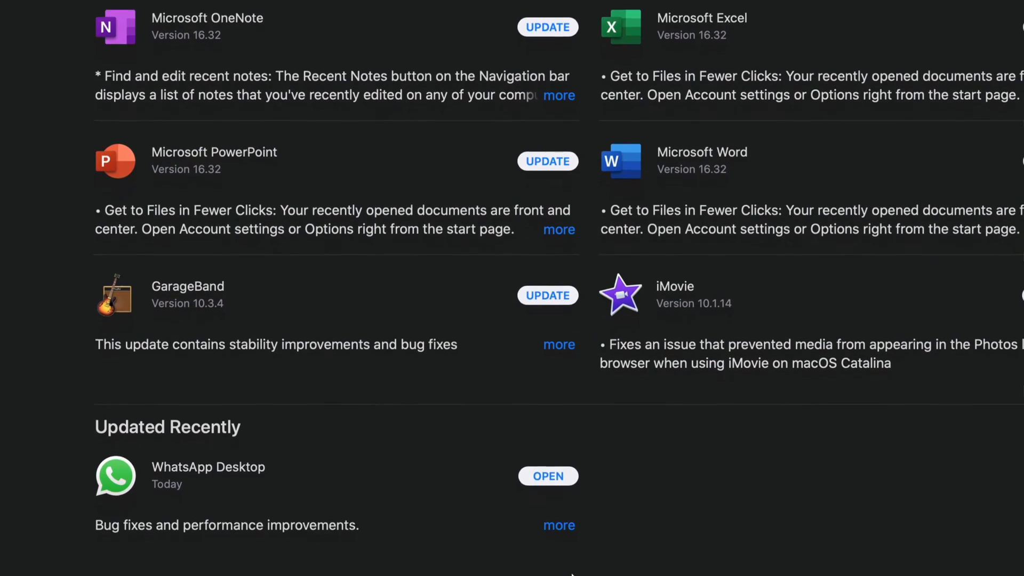
pyautogui.scroll(-3)
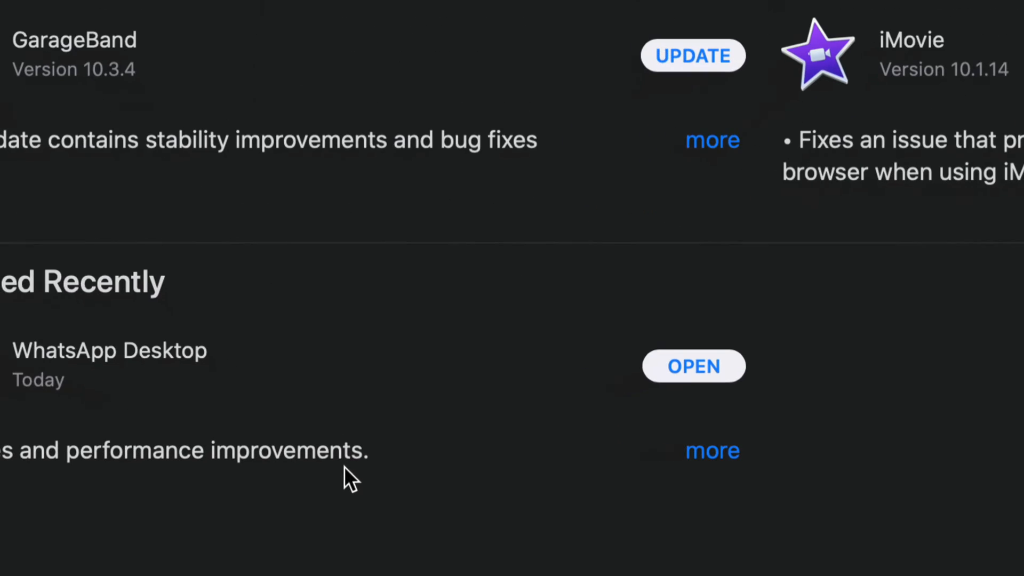
pyautogui.moveTo(709, 389)
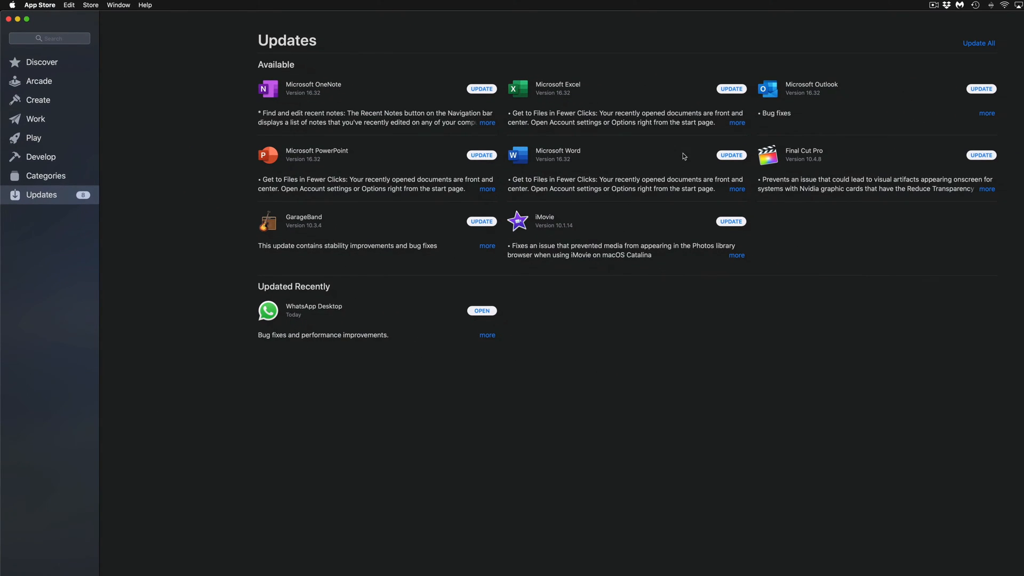
pyautogui.moveTo(515, 139)
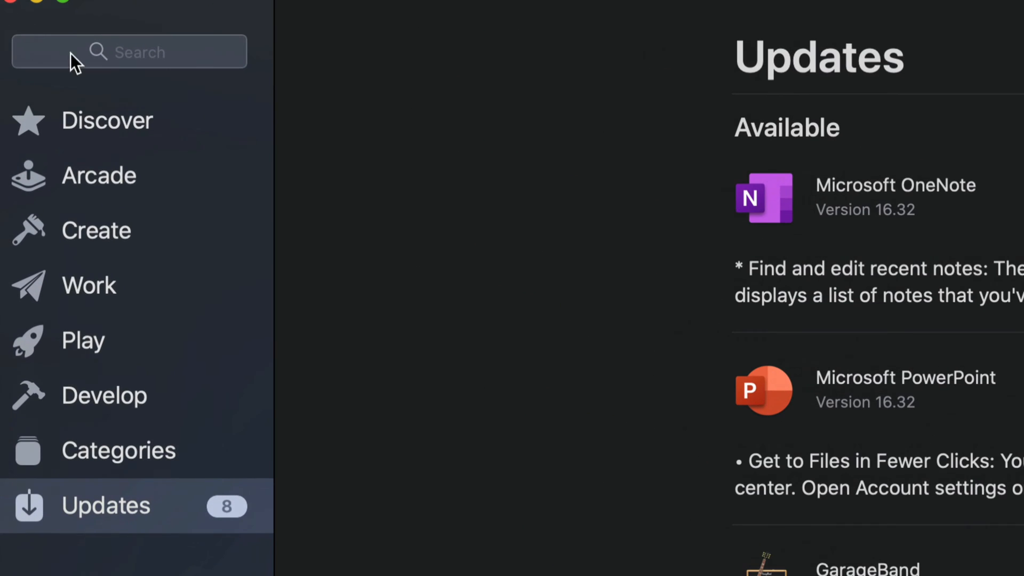
# Search 'fin', open Final Cut Pro's store page, and start its update.
pyautogui.write('fin')
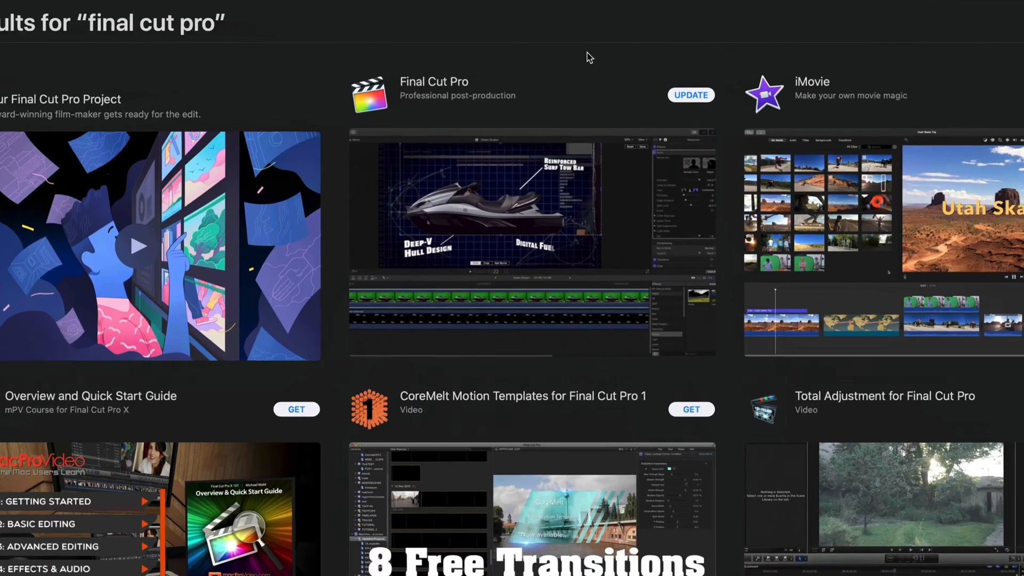
pyautogui.click(434, 88)
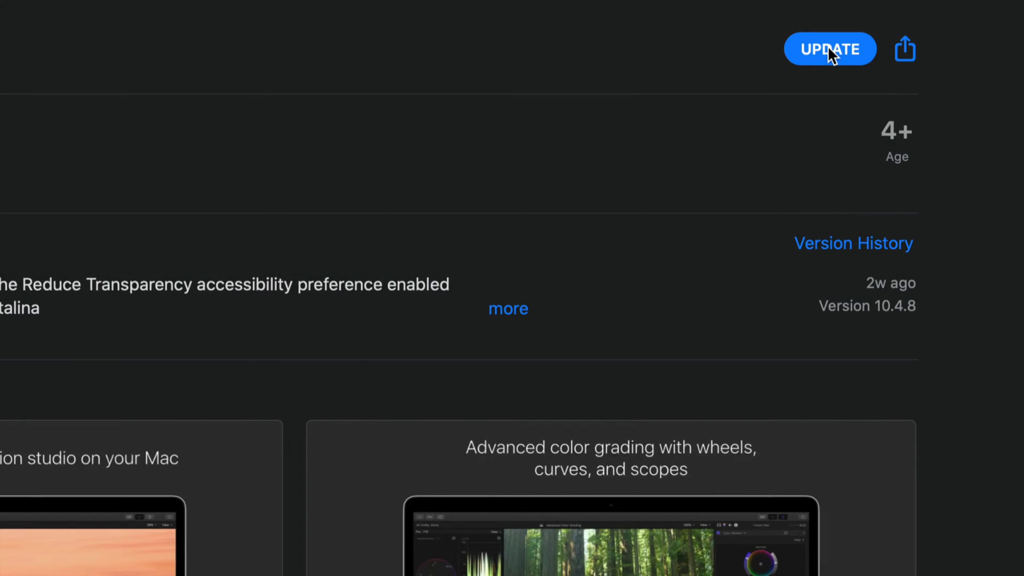
pyautogui.click(830, 49)
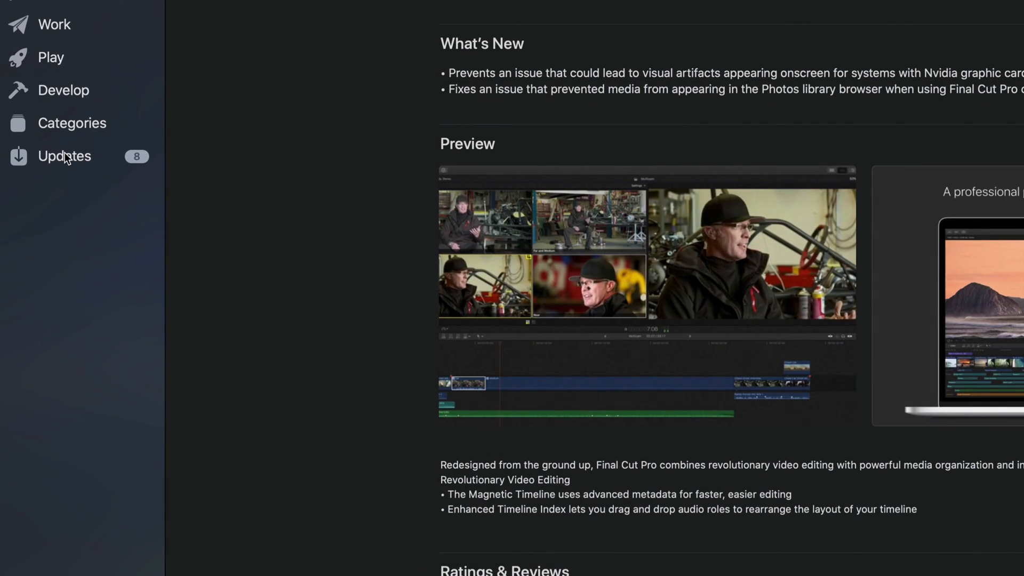
# Return to the Updates list to see Final Cut Pro 10.4.8 updating.
pyautogui.click(64, 156)
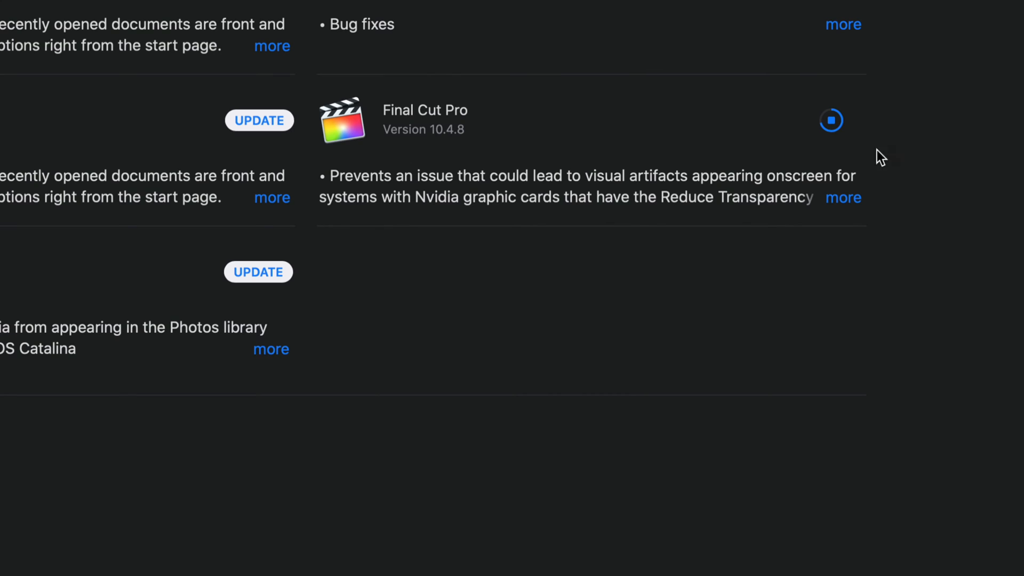
pyautogui.moveTo(636, 143)
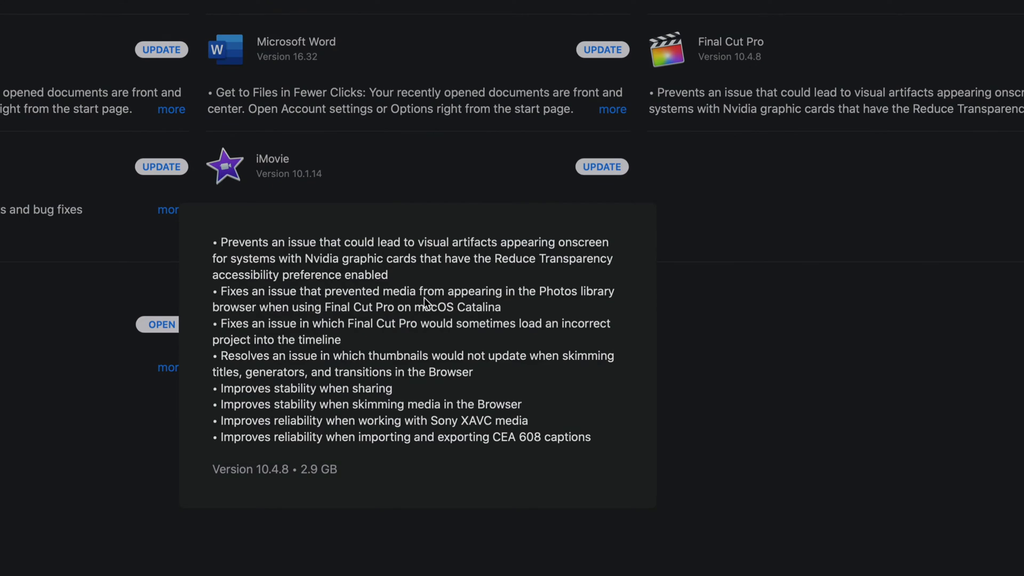
pyautogui.moveTo(430, 359)
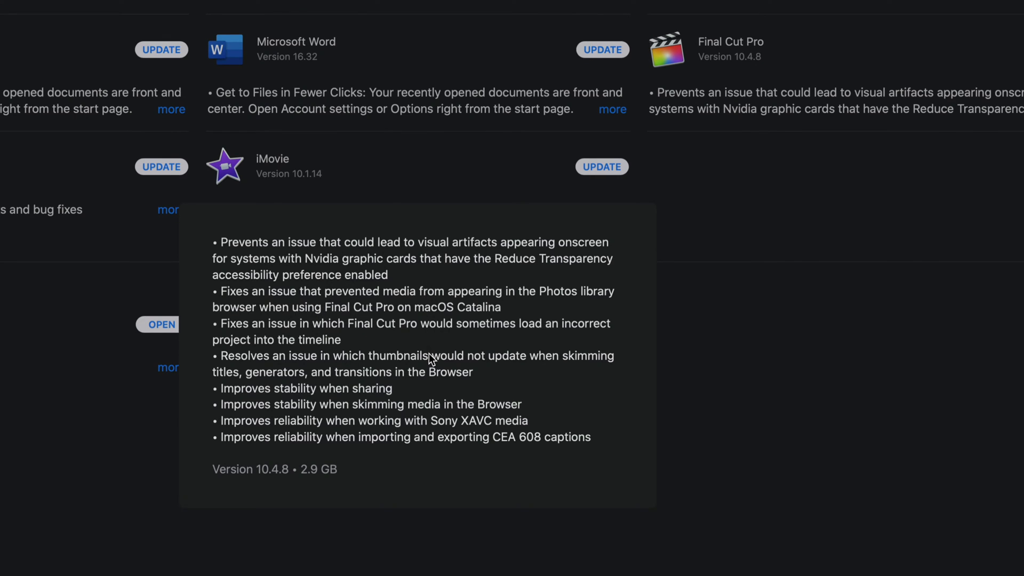
pyautogui.moveTo(786, 285)
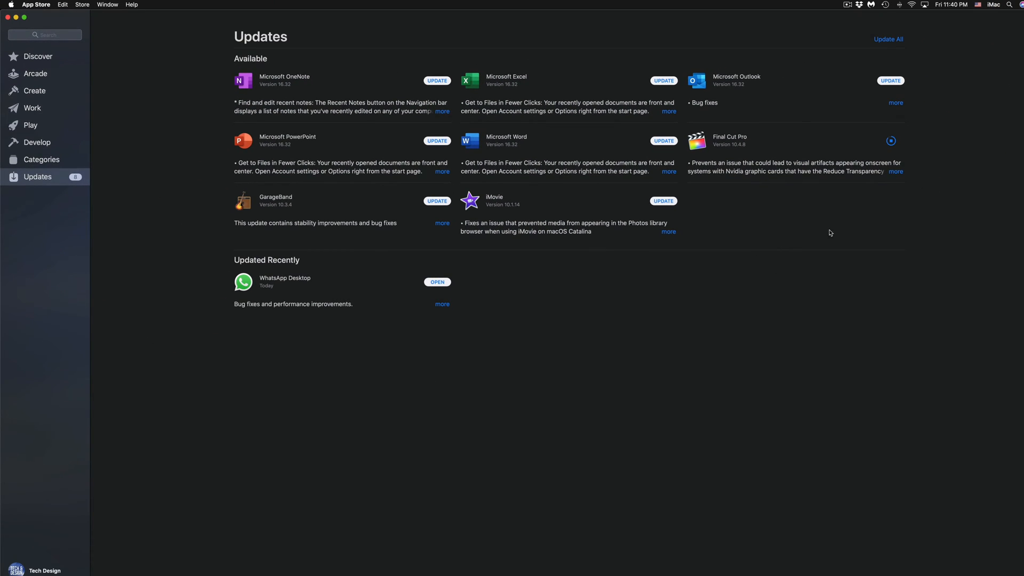
pyautogui.moveTo(879, 219)
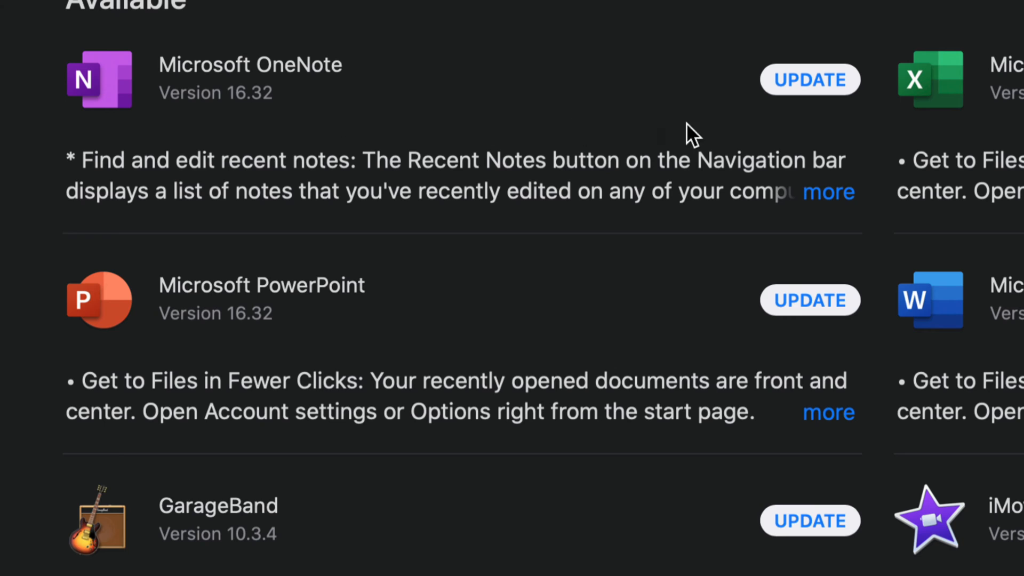
# Start the OneNote, Excel and PowerPoint updates and view PowerPoint's 732.9 MB release notes.
pyautogui.click(810, 79)
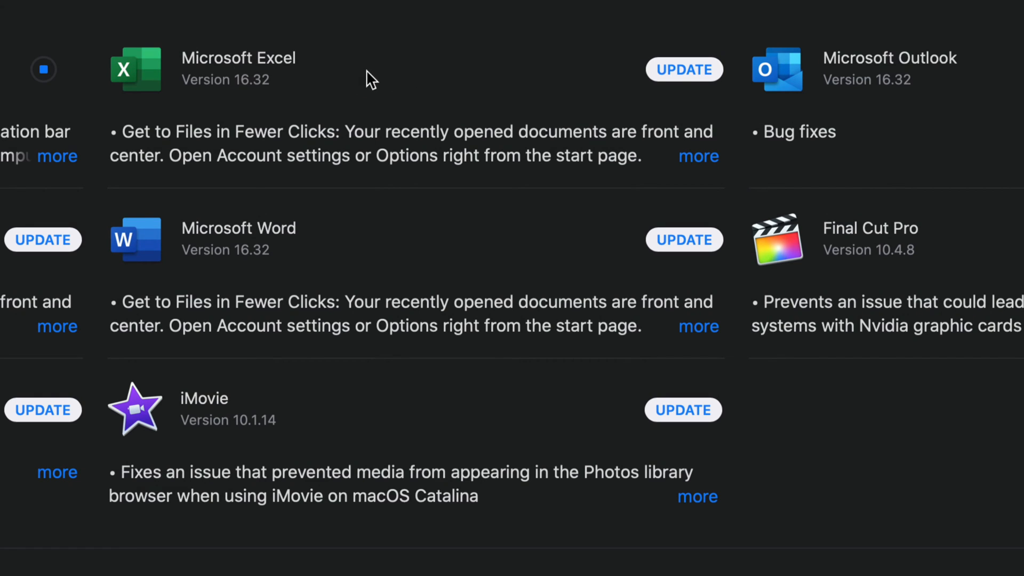
pyautogui.click(684, 69)
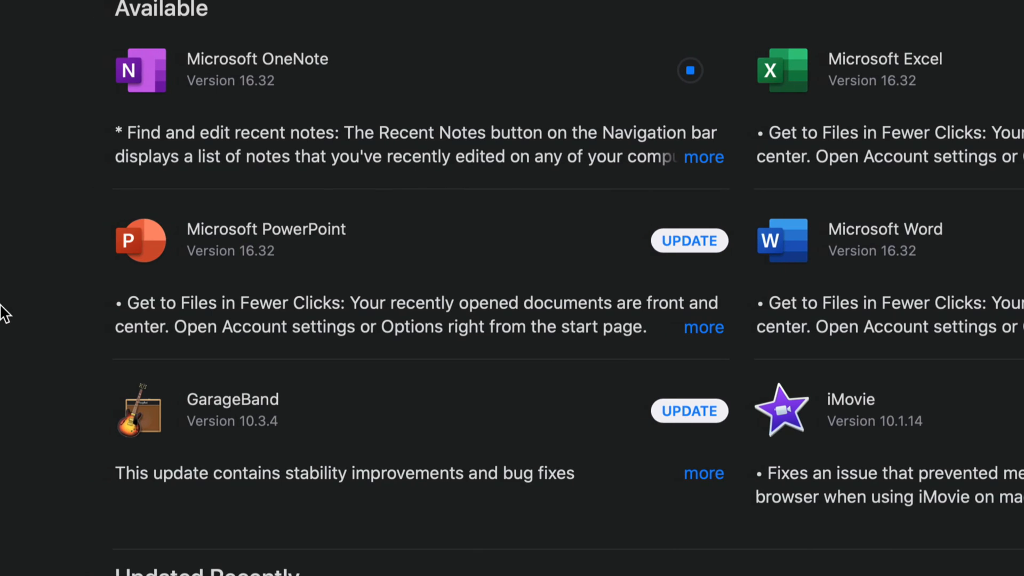
pyautogui.click(690, 241)
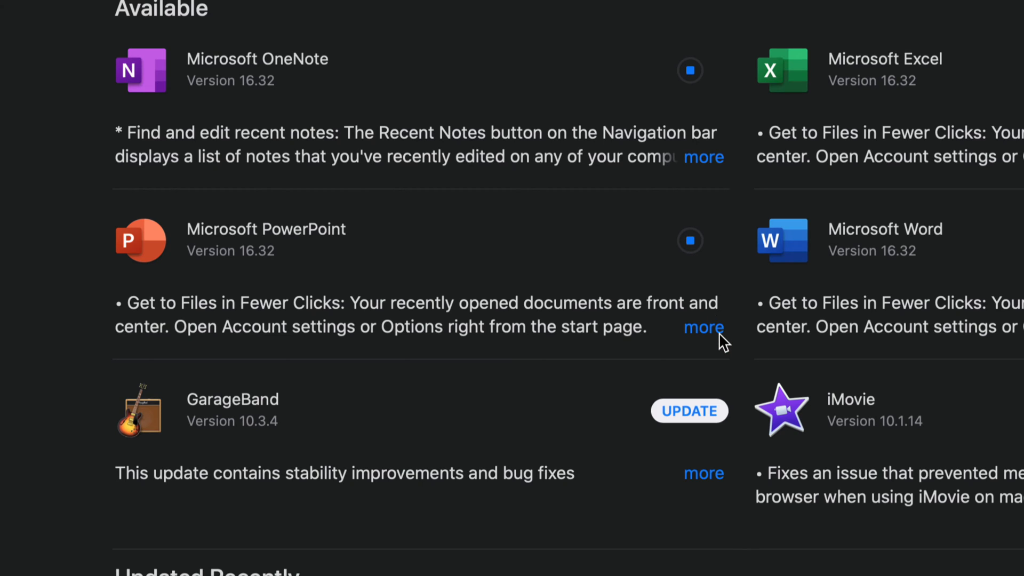
pyautogui.moveTo(710, 338)
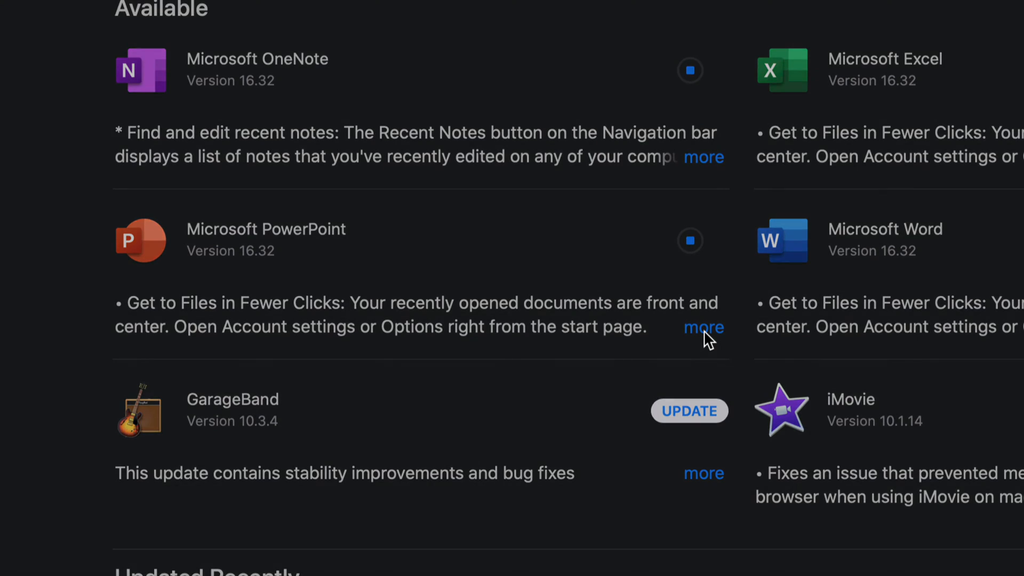
pyautogui.click(704, 326)
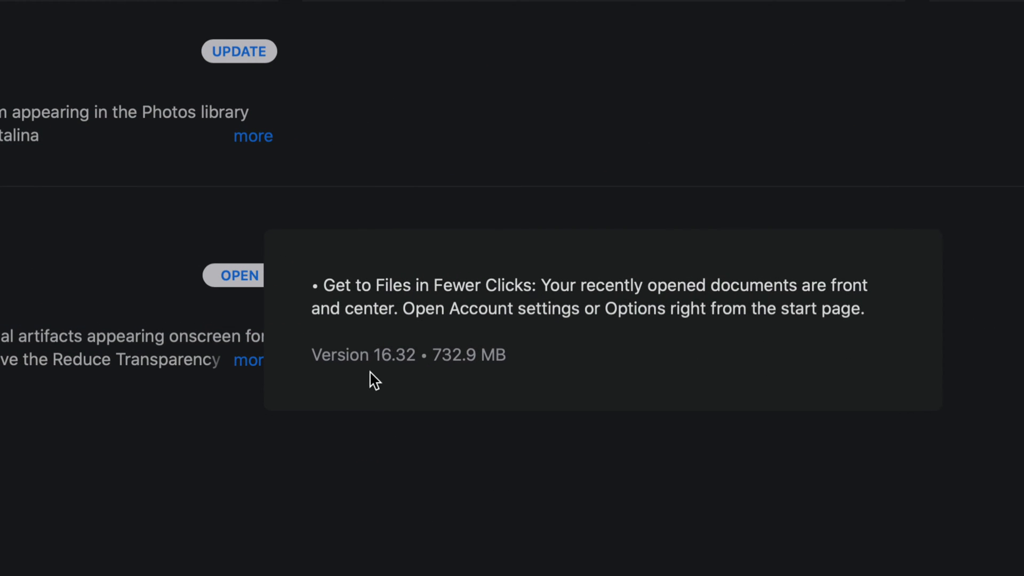
pyautogui.moveTo(551, 375)
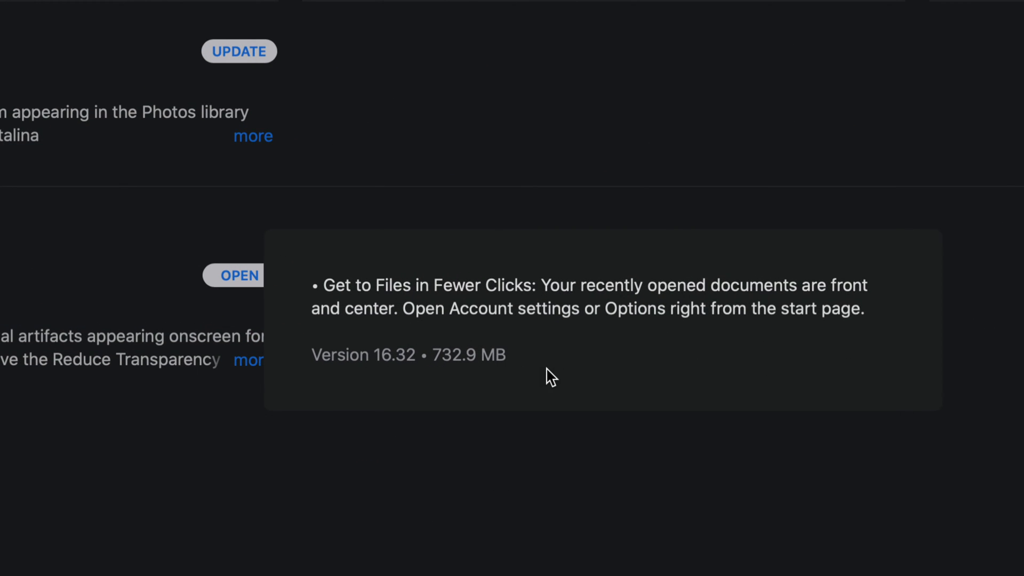
pyautogui.scroll(-3)
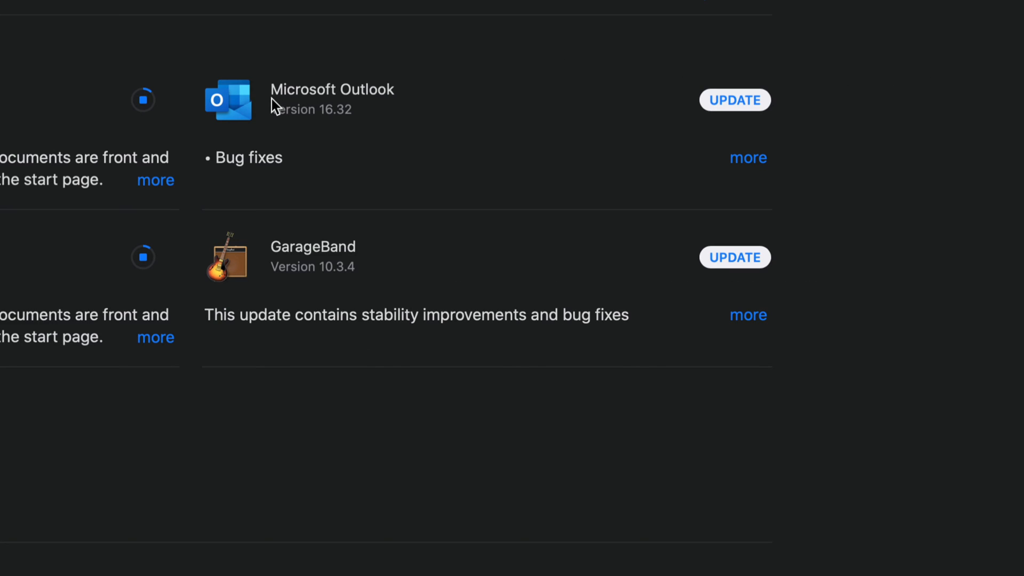
# Start the Microsoft Outlook and GarageBand updates.
pyautogui.click(734, 99)
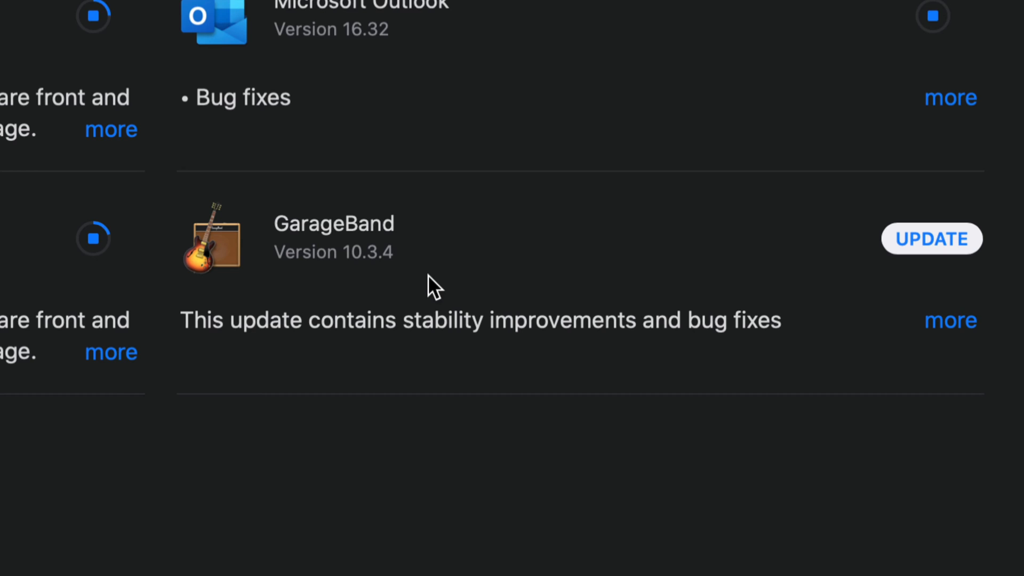
pyautogui.moveTo(381, 294)
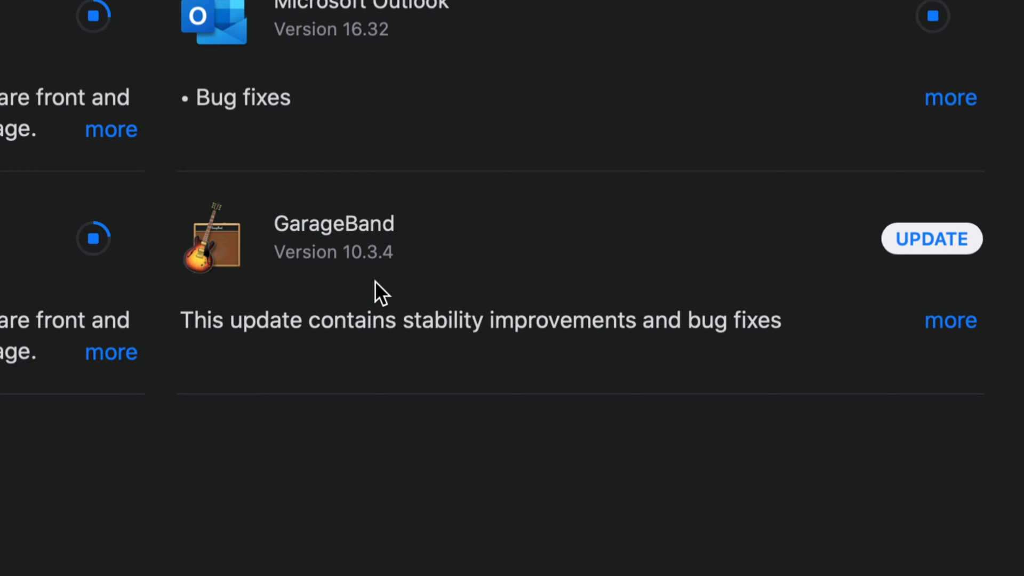
pyautogui.click(932, 239)
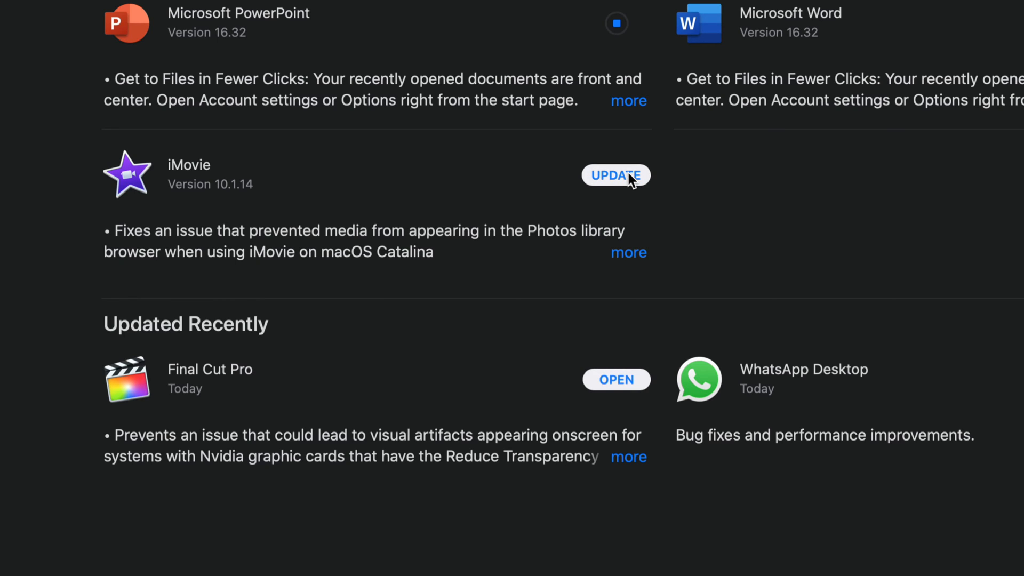
# Start the iMovie update and expand its full release notes.
pyautogui.click(615, 175)
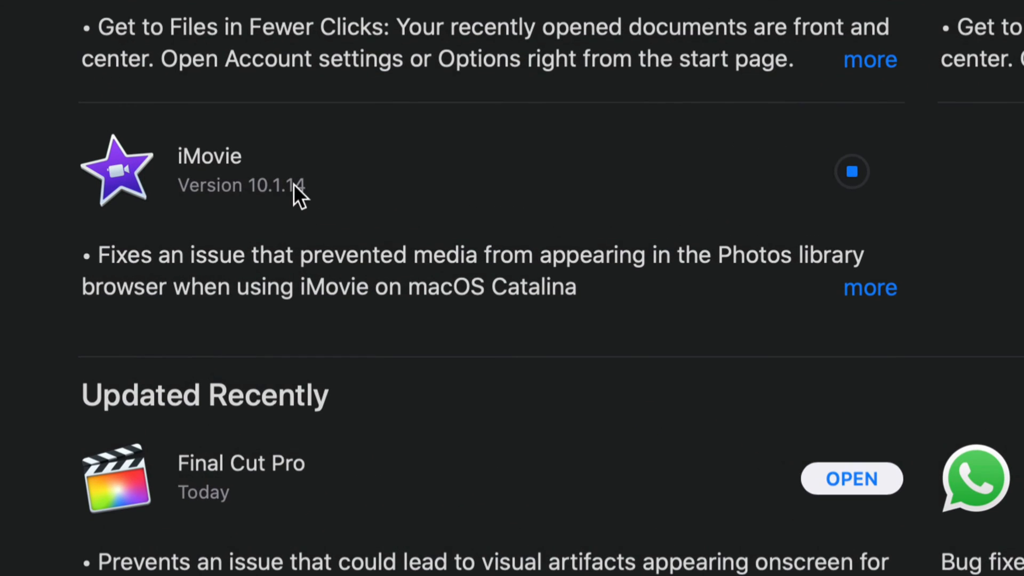
pyautogui.moveTo(922, 320)
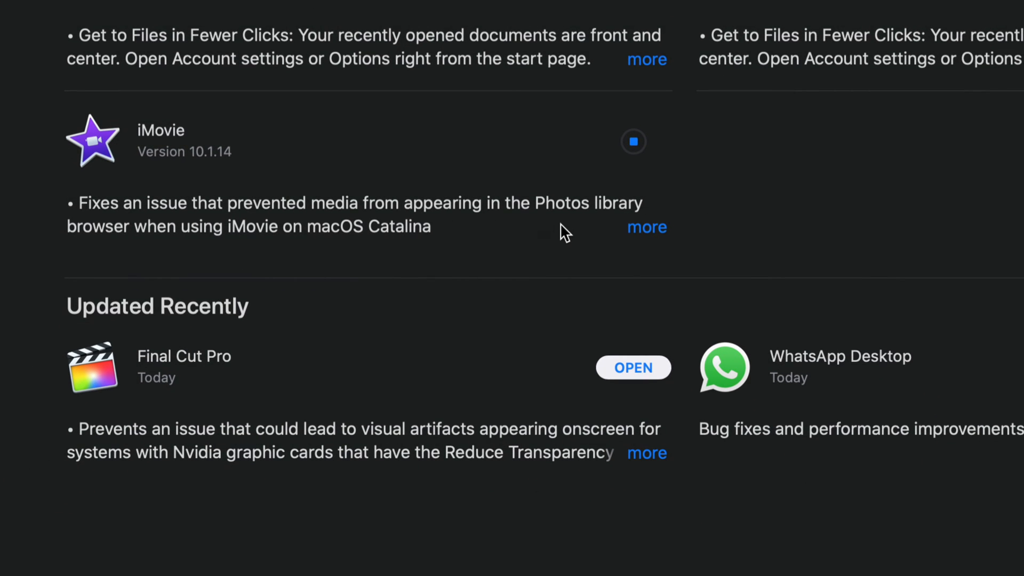
pyautogui.moveTo(645, 235)
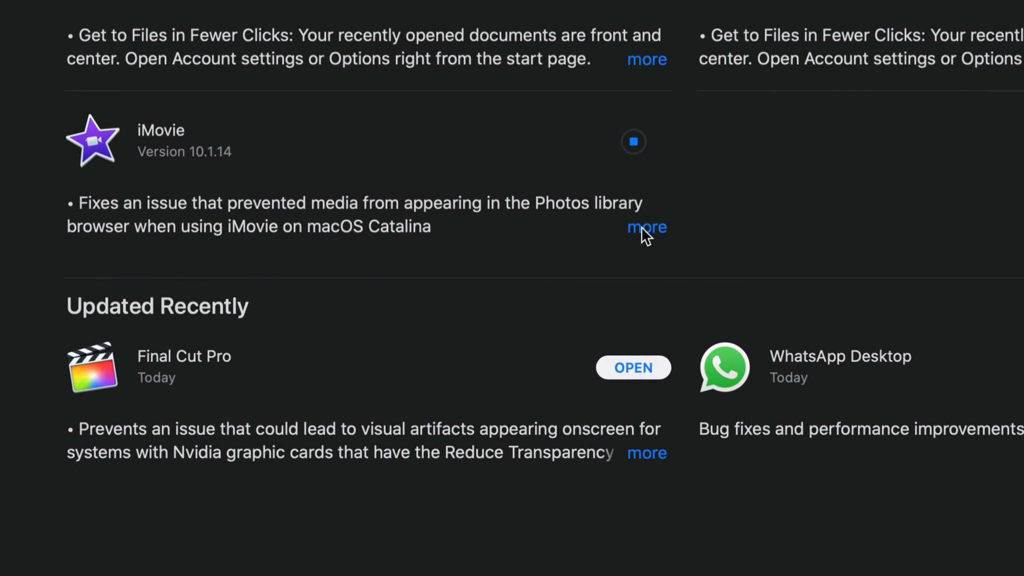
pyautogui.click(647, 227)
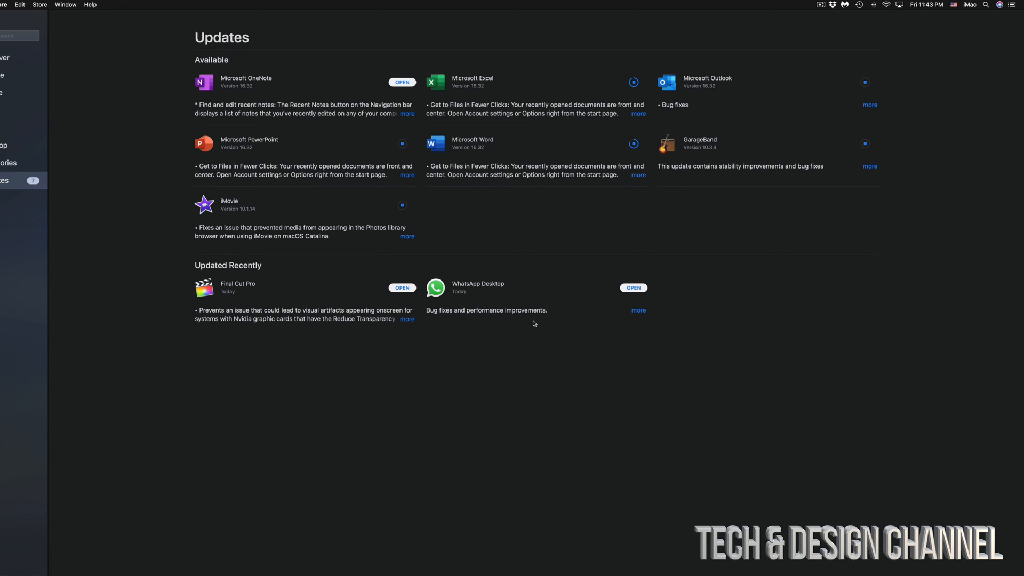
pyautogui.moveTo(803, 244)
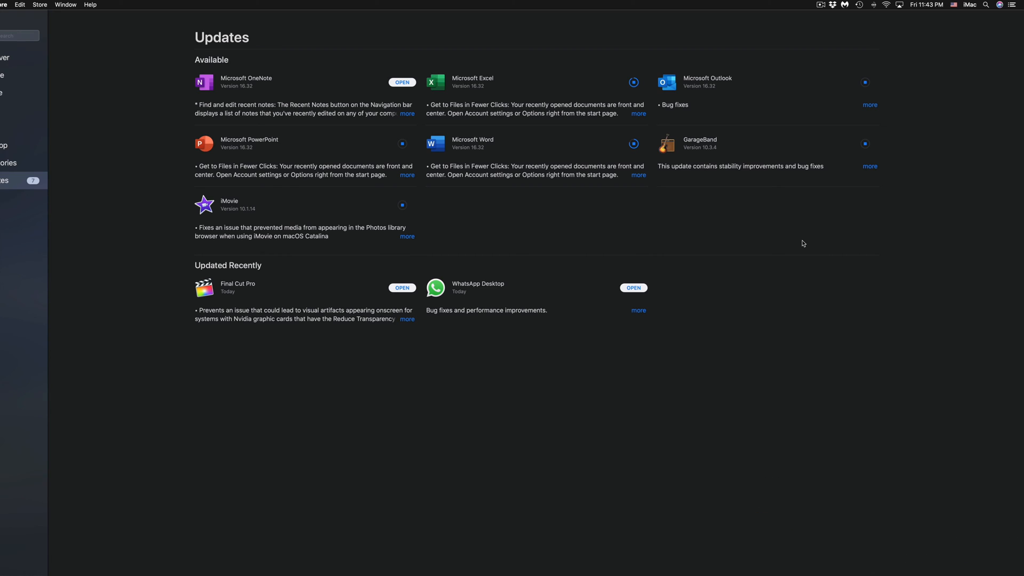
pyautogui.moveTo(462, 158)
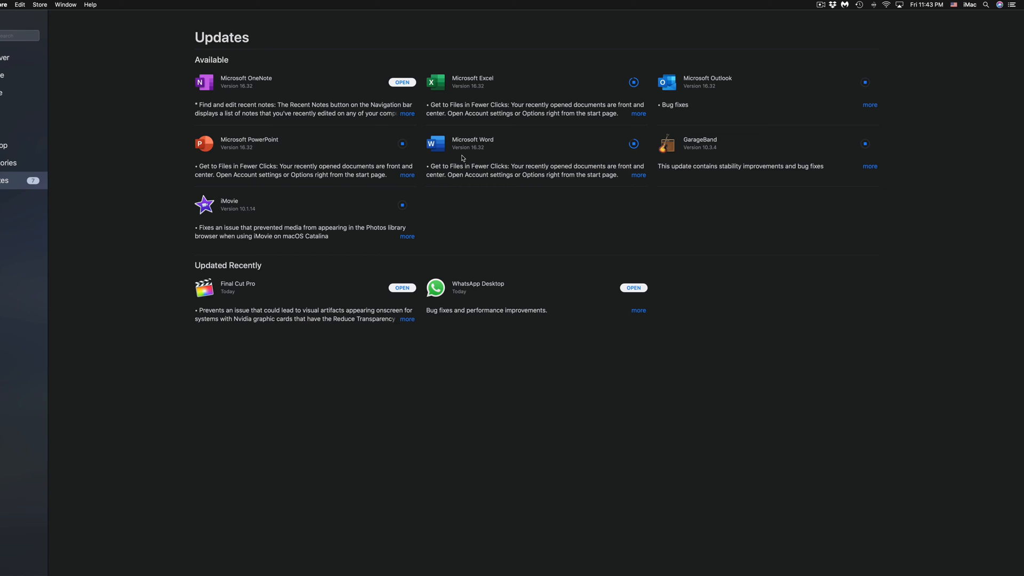
pyautogui.moveTo(436, 192)
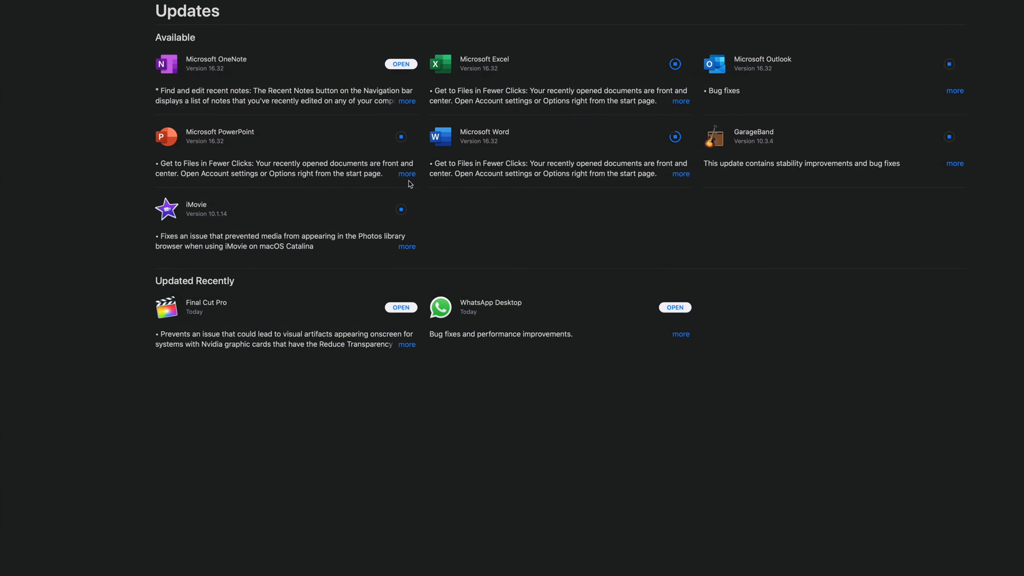
pyautogui.moveTo(724, 254)
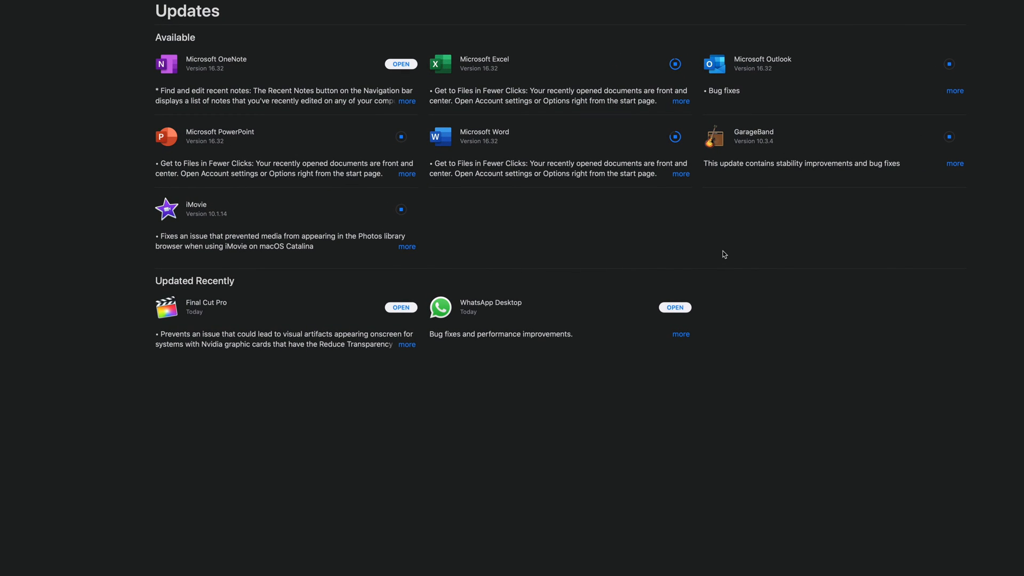
pyautogui.moveTo(678, 89)
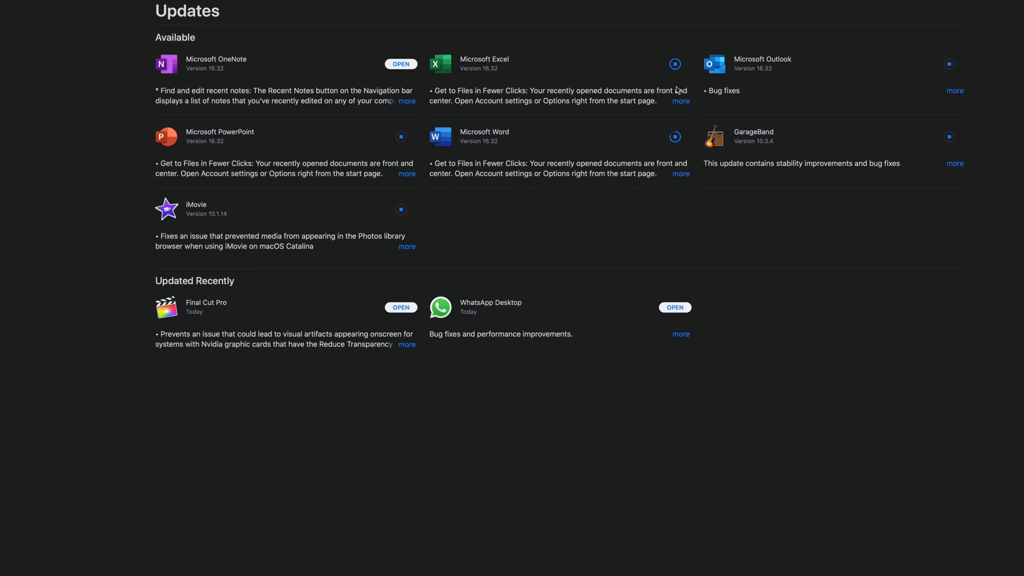
pyautogui.moveTo(696, 108)
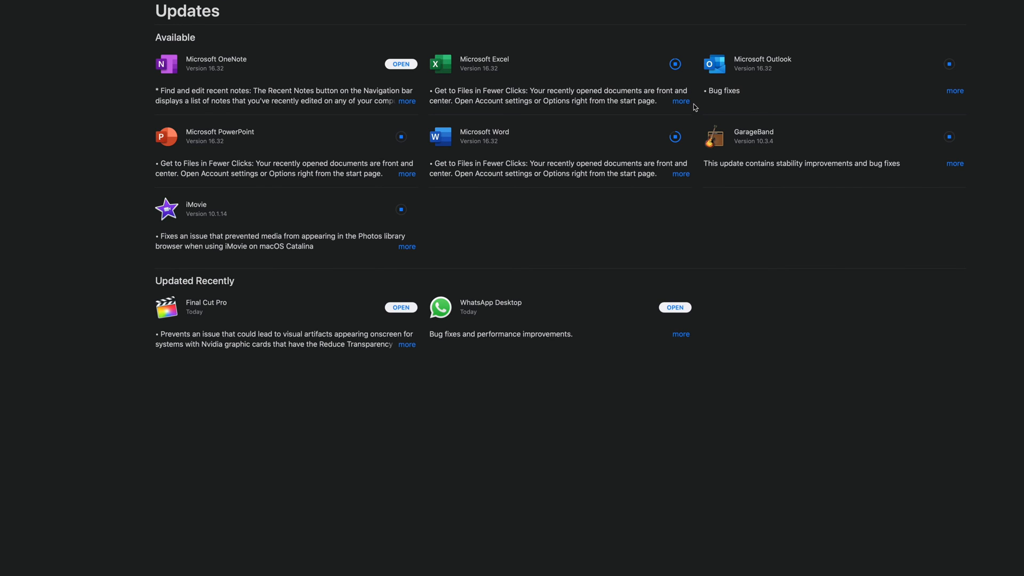
# Monitor the Updates page, scrolling to Updated Recently where OneNote and Excel are done.
pyautogui.click(675, 64)
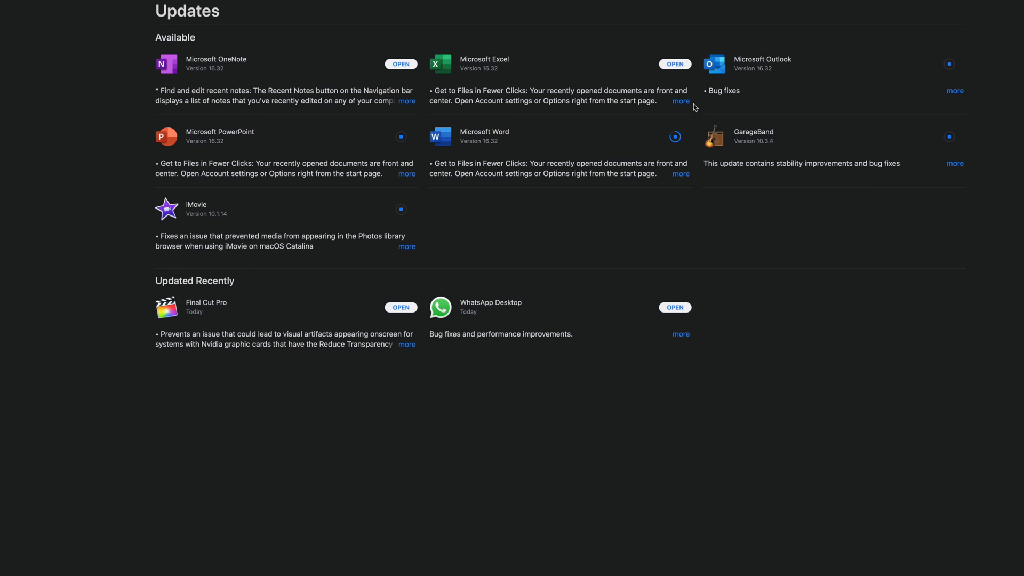
pyautogui.moveTo(651, 96)
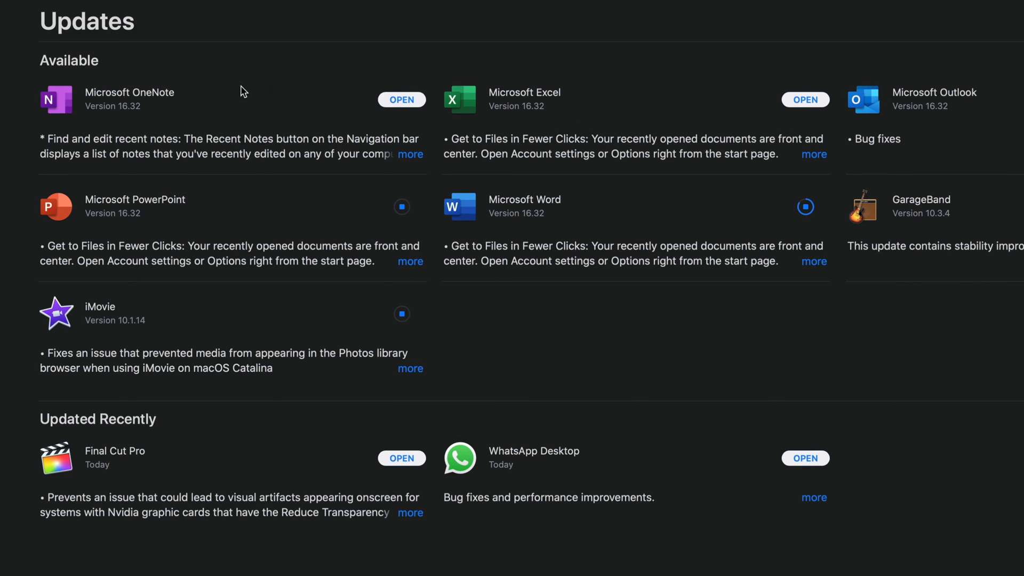
pyautogui.moveTo(291, 84)
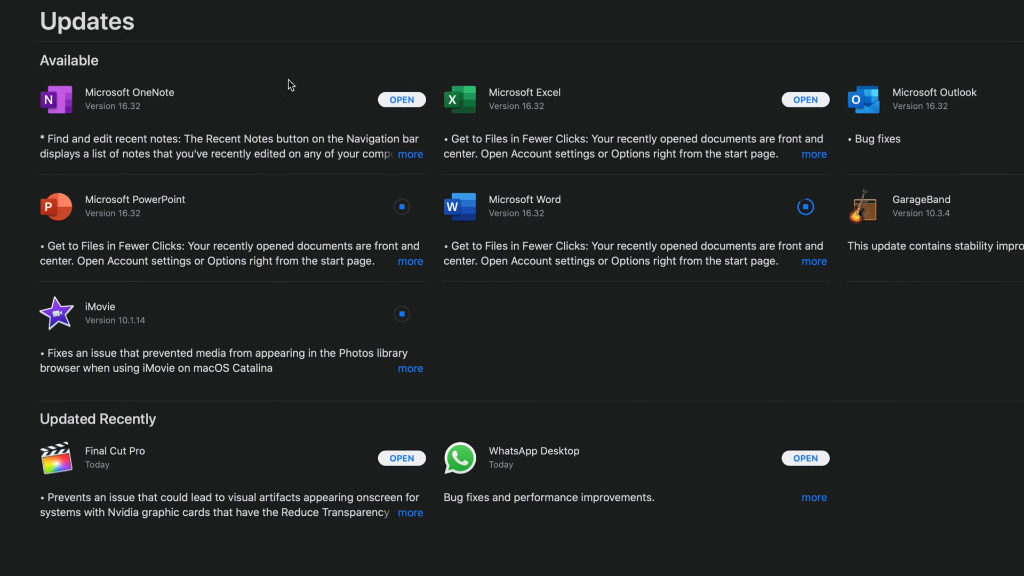
pyautogui.scroll(-3)
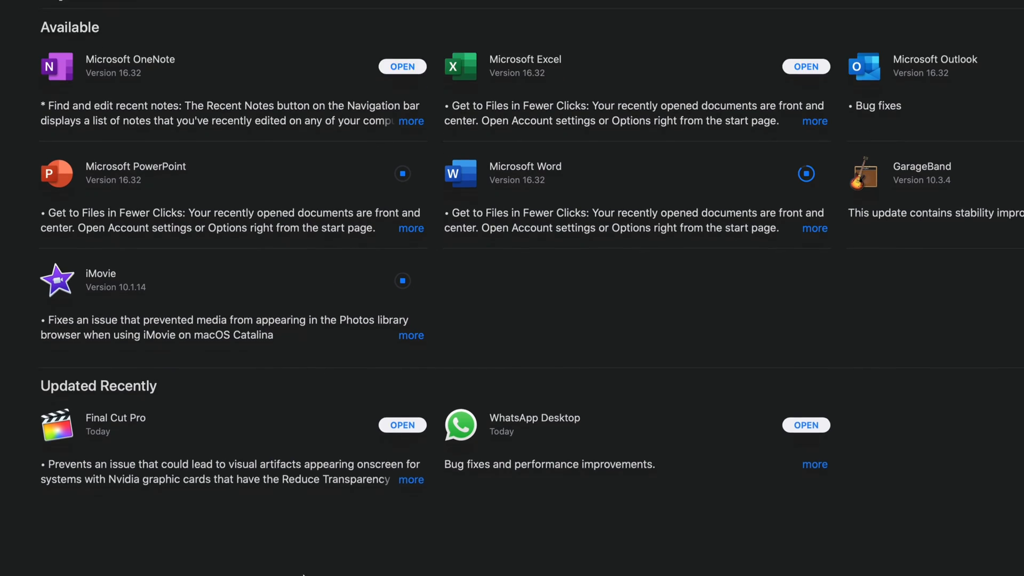
pyautogui.scroll(-3)
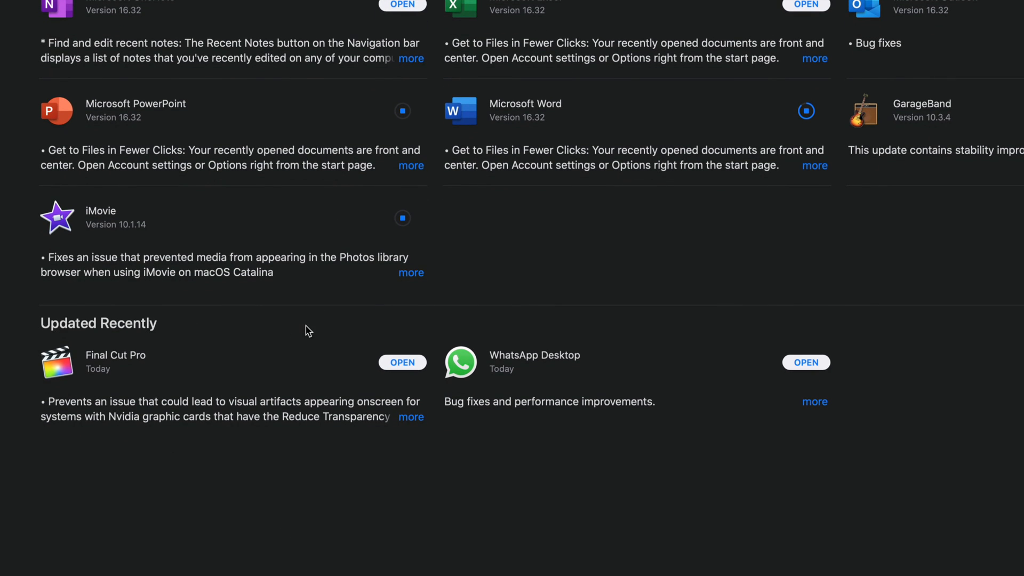